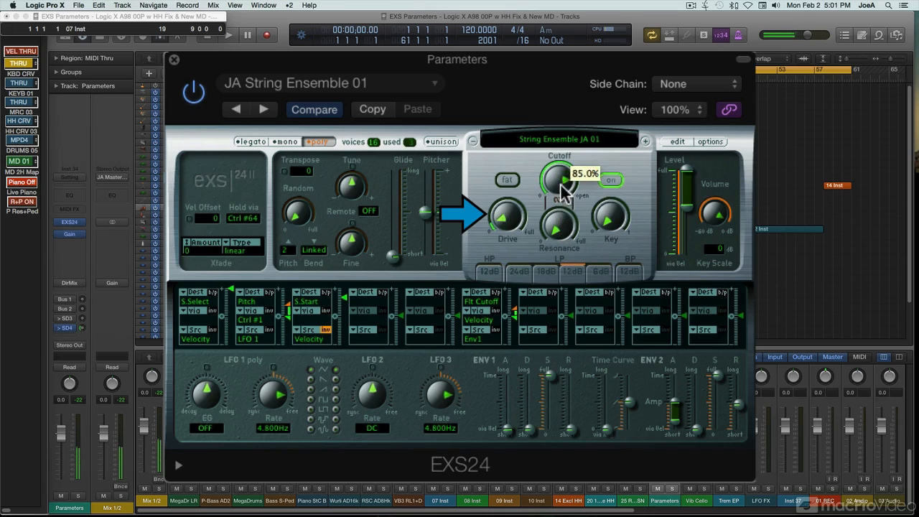
# Drag the EXS24 filter Cutoff knob up to 85.0%
pyautogui.moveTo(558, 183); pyautogui.dragTo(558, 180)
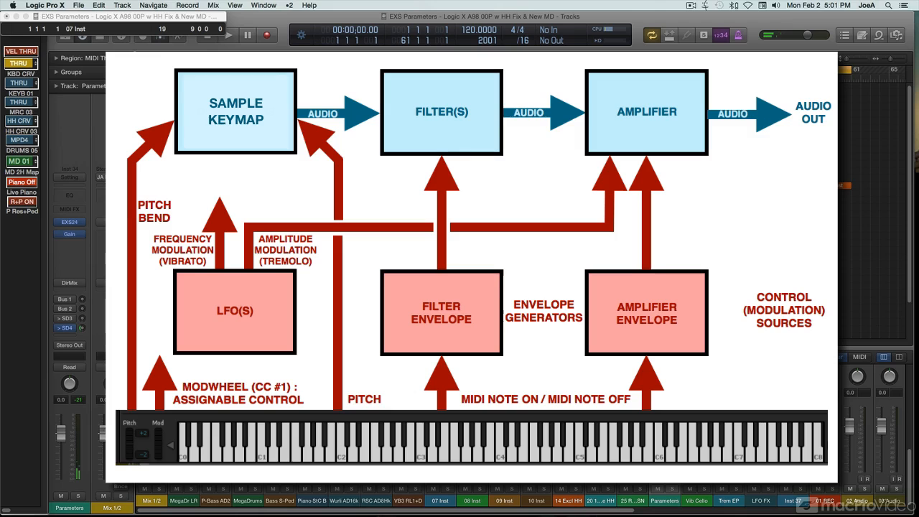
pyautogui.click(69, 222)
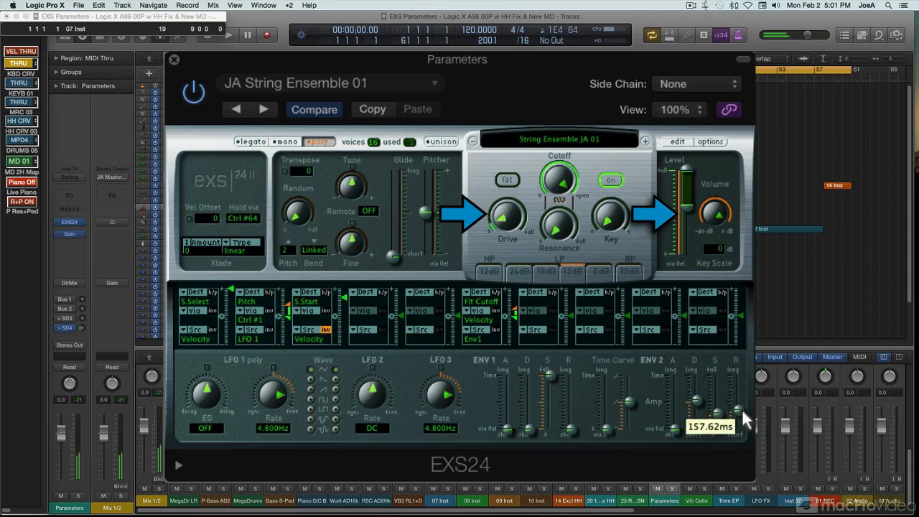
pyautogui.moveTo(750, 438)
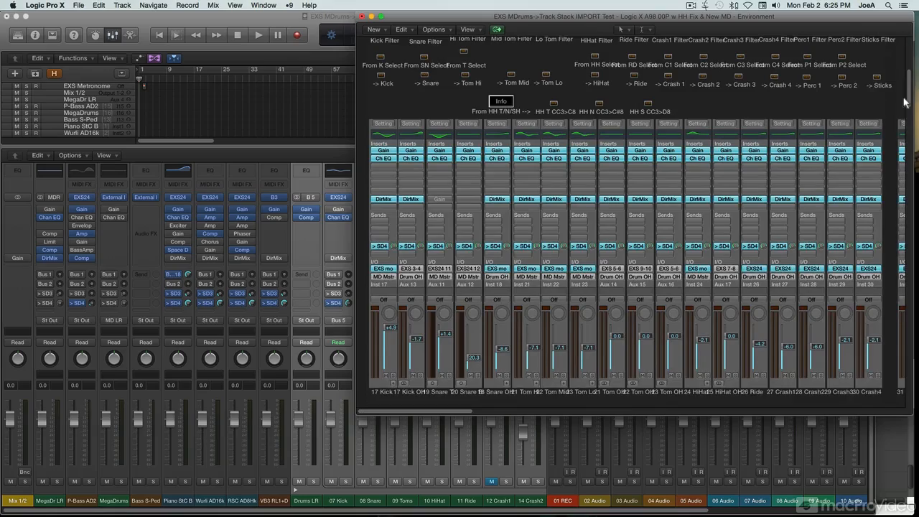
pyautogui.scroll(3)
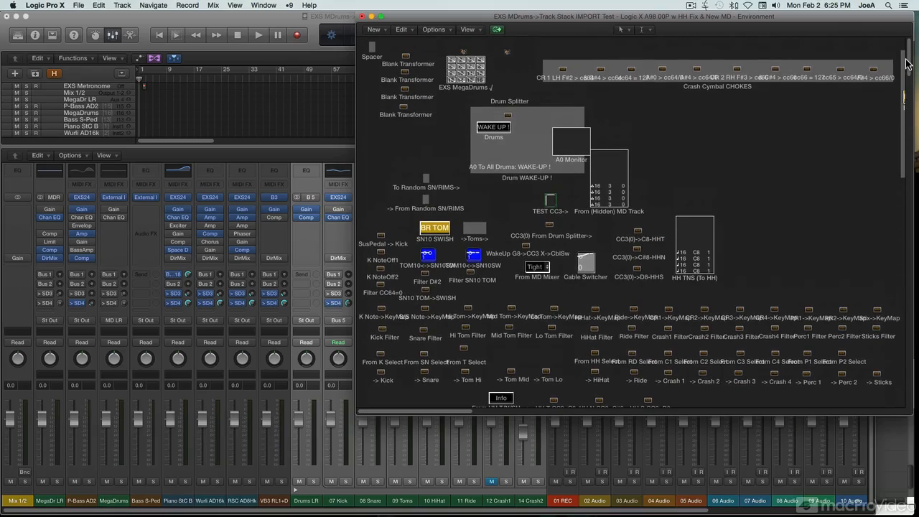